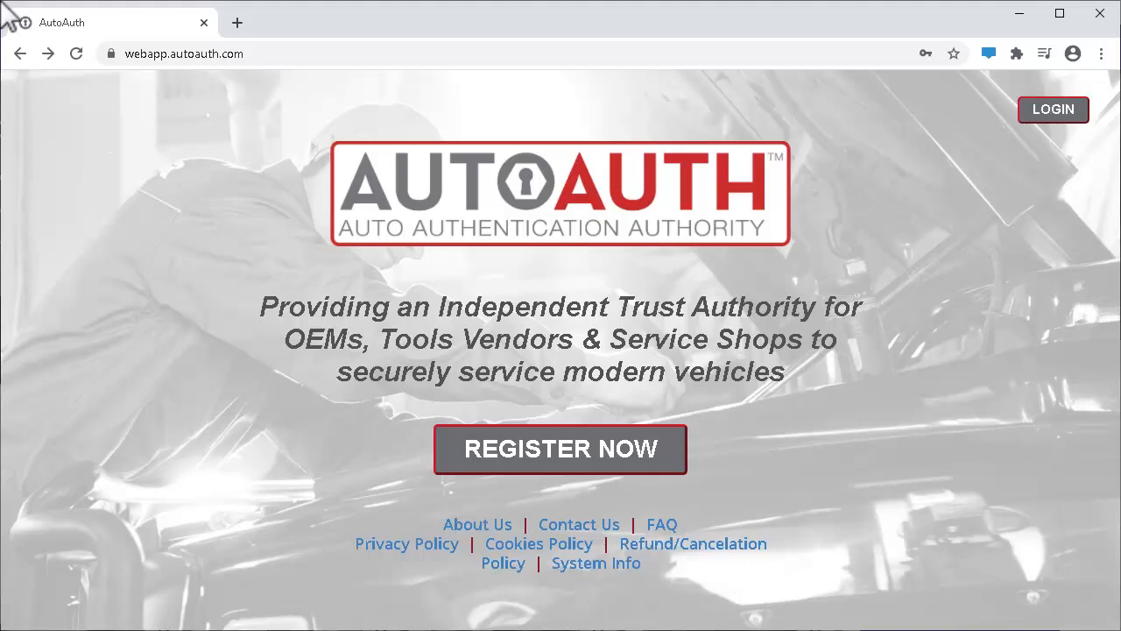
click(560, 448)
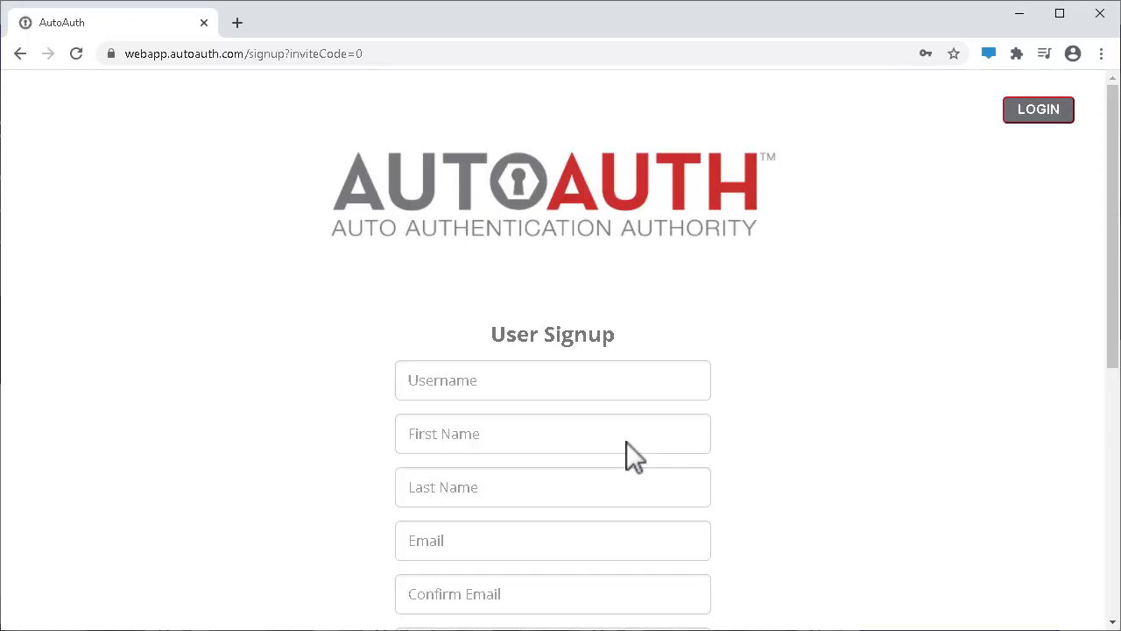
mouse_move(650, 441)
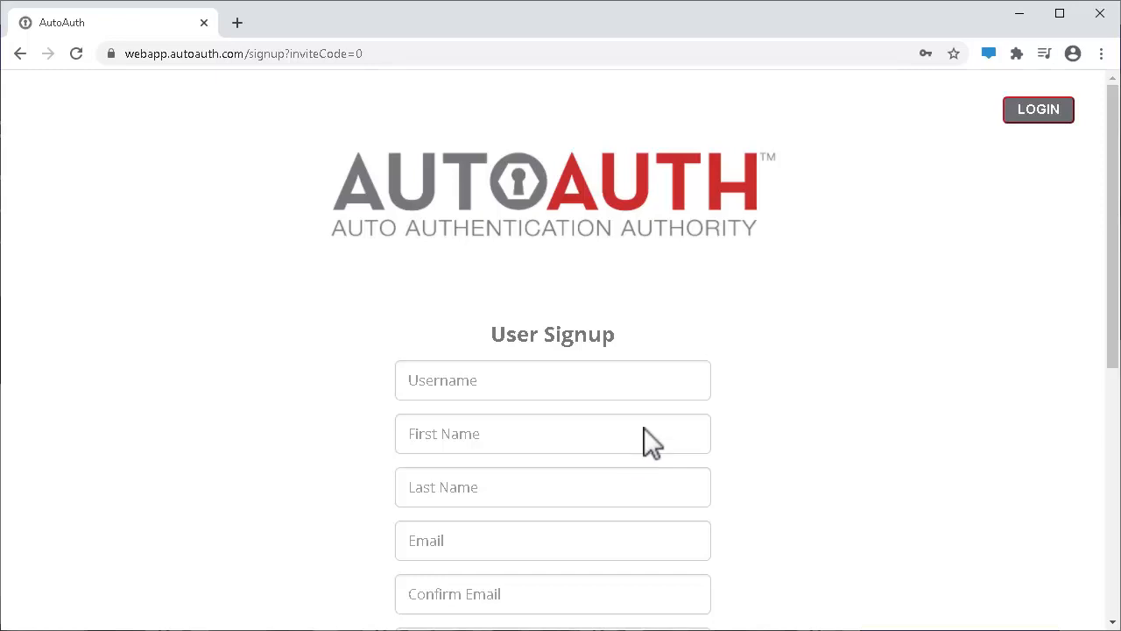
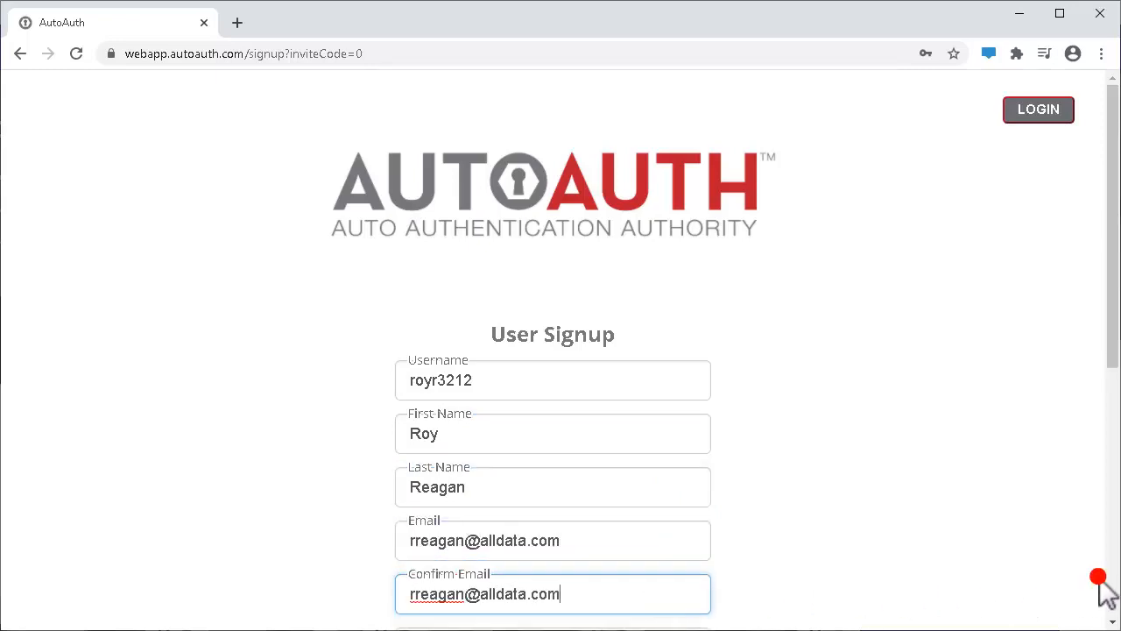
scroll(down, 3)
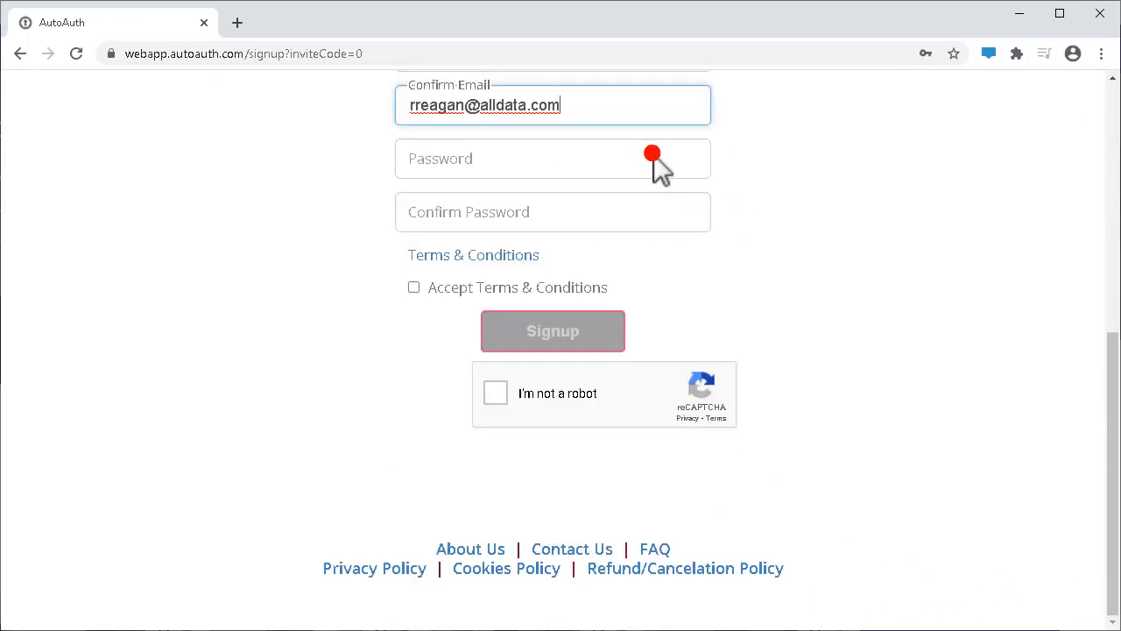
text(••••••••••)
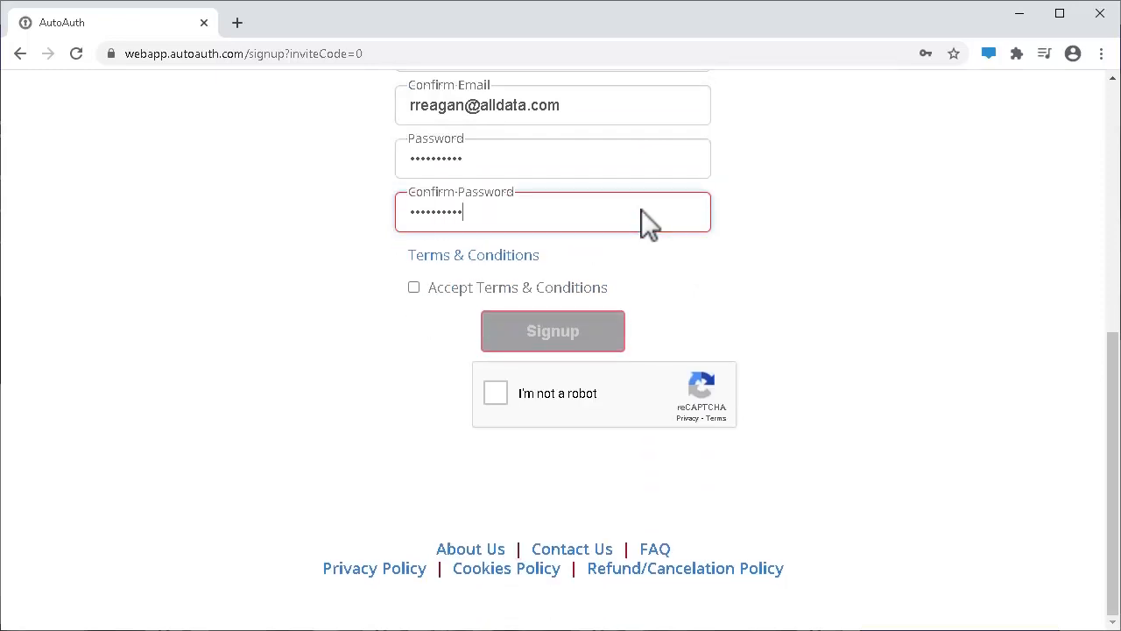
mouse_move(539, 227)
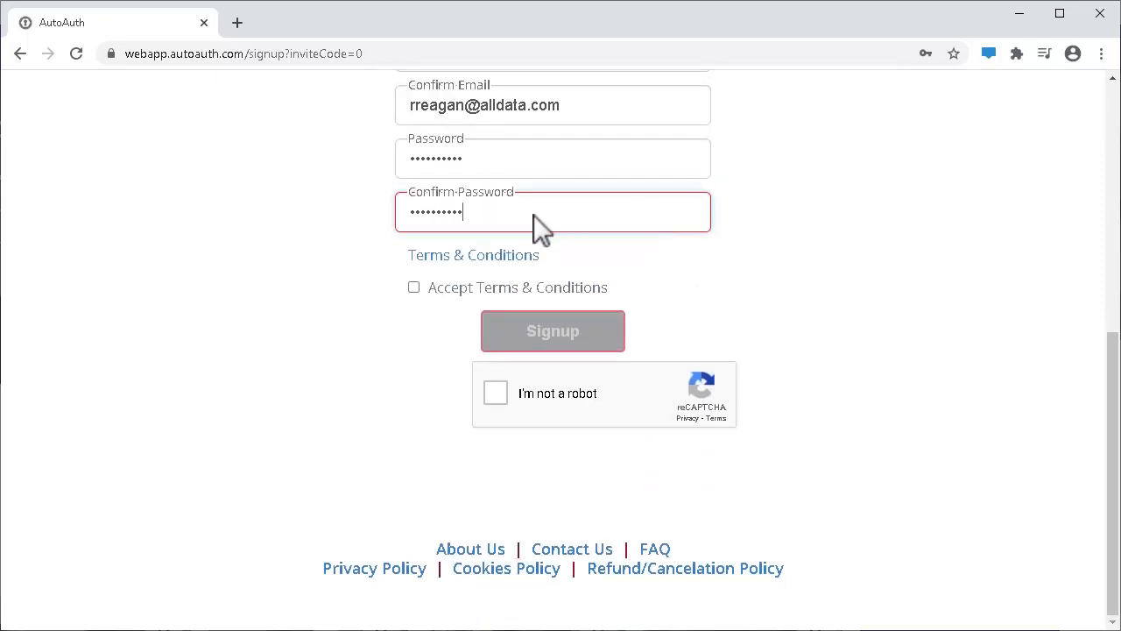
Step: Accept the Terms & Conditions, pass the reCAPTCHA check, and submit the signup
click(414, 287)
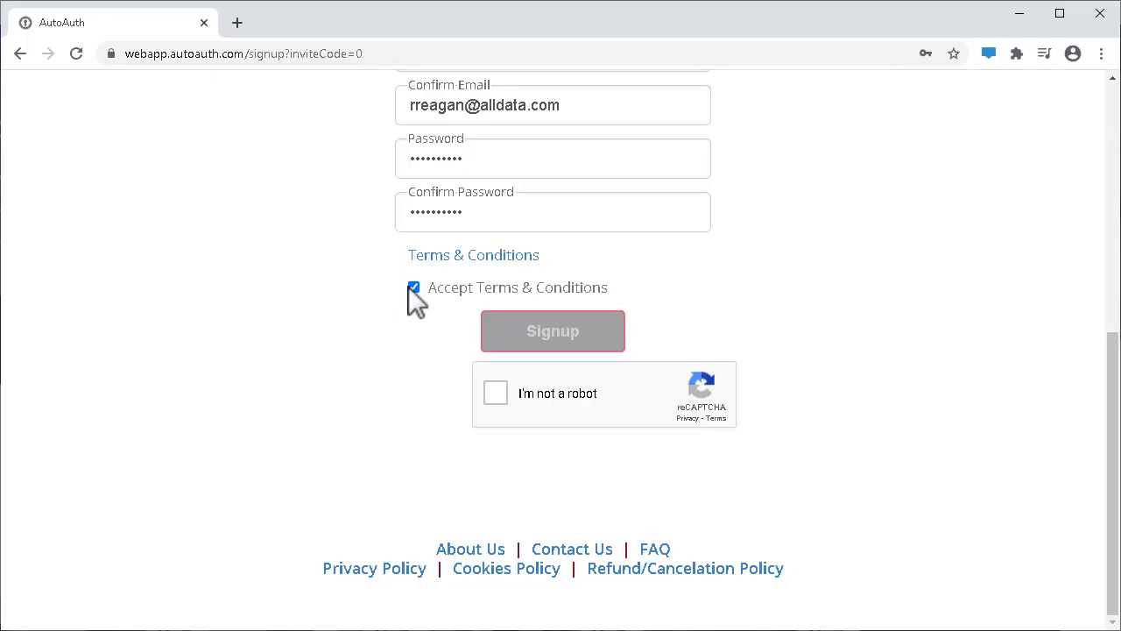
click(495, 393)
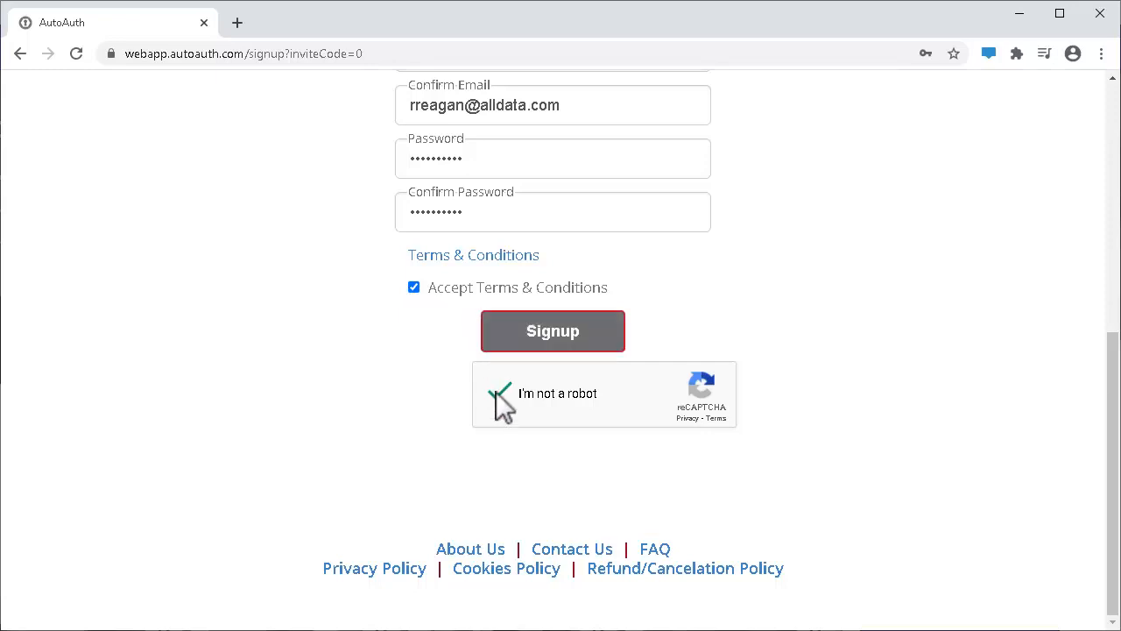
click(499, 392)
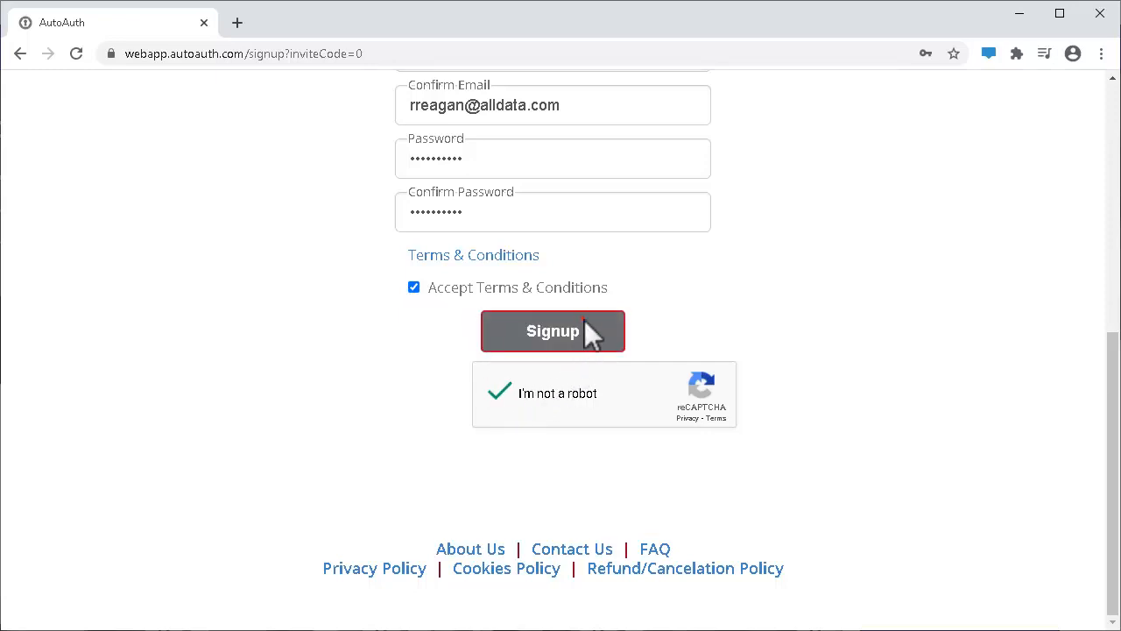
click(552, 331)
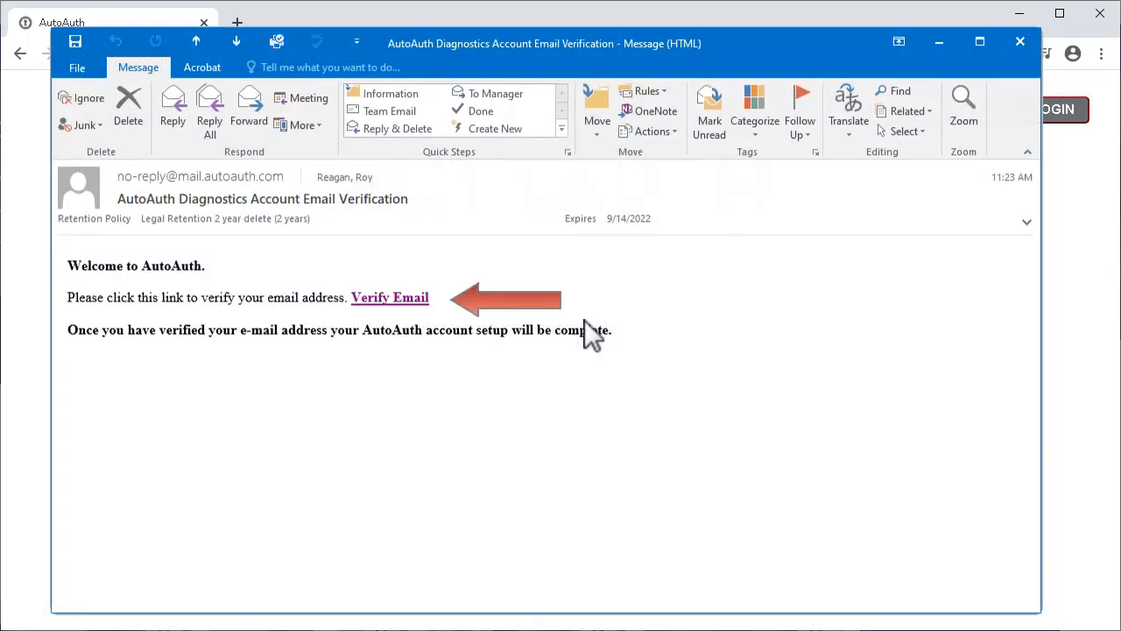
Step: Follow the Verify Email link in the AutoAuth email and close the confirmation tab
click(389, 297)
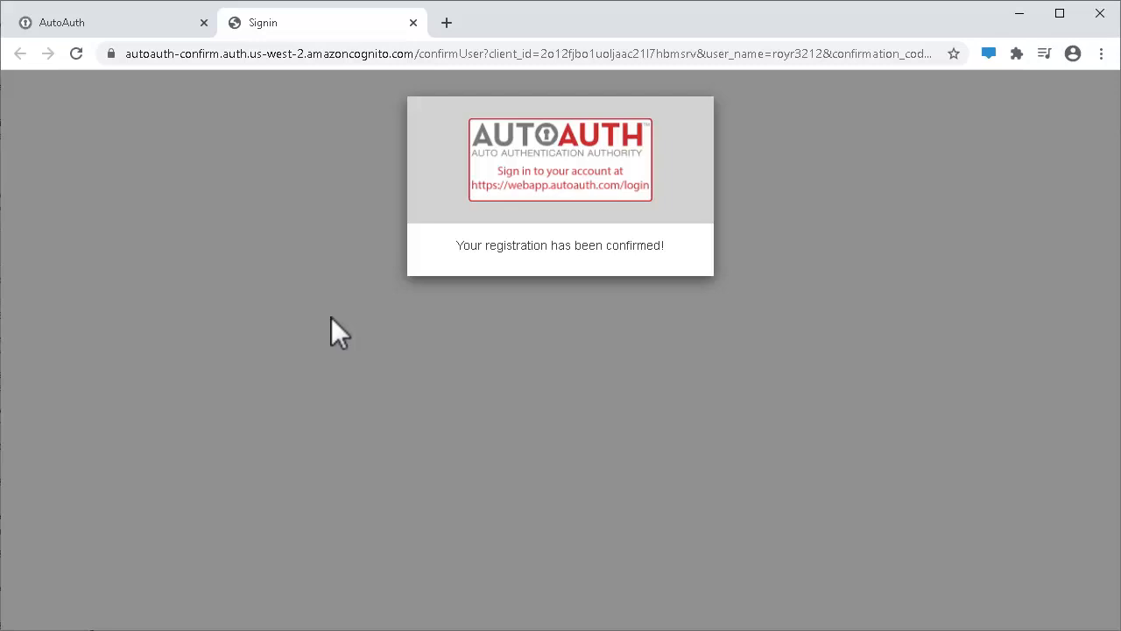
mouse_move(392, 265)
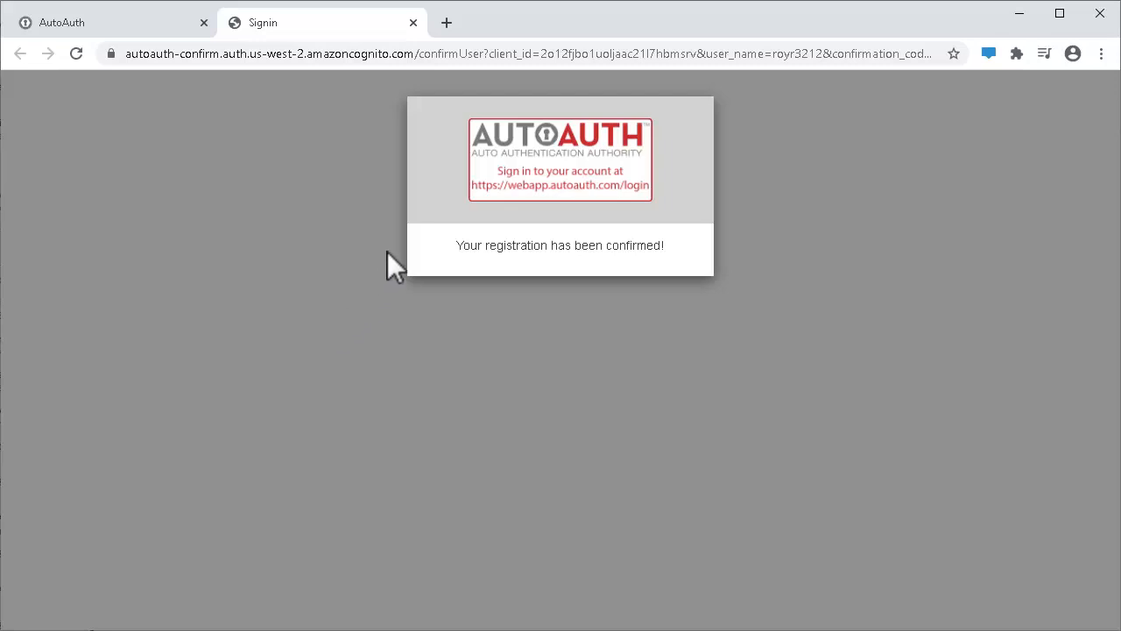
click(413, 22)
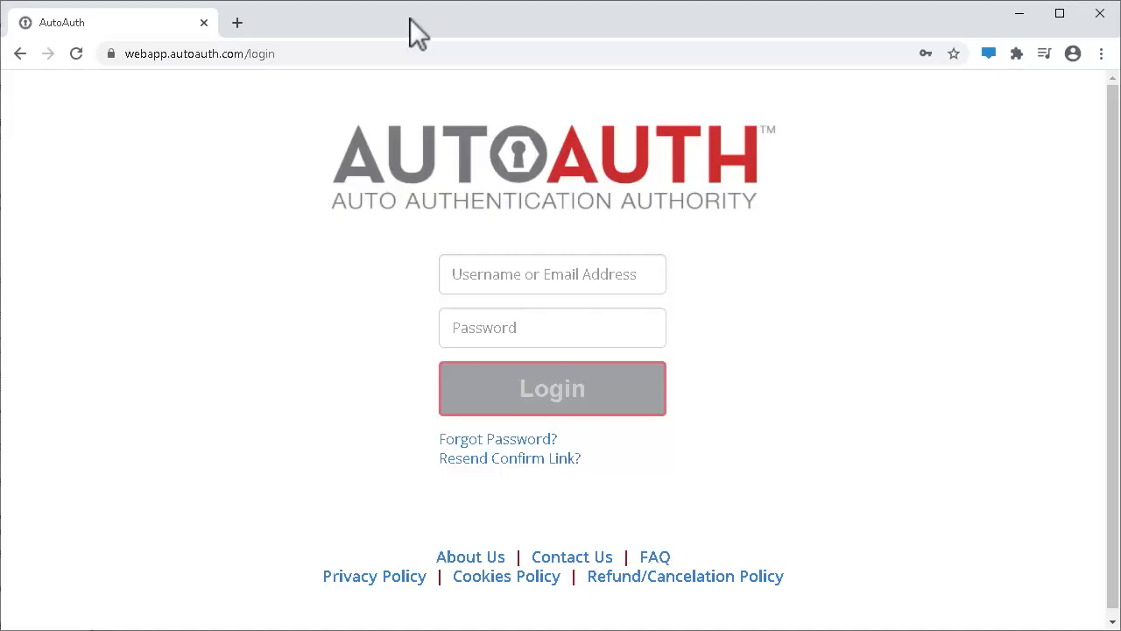
text(royr)
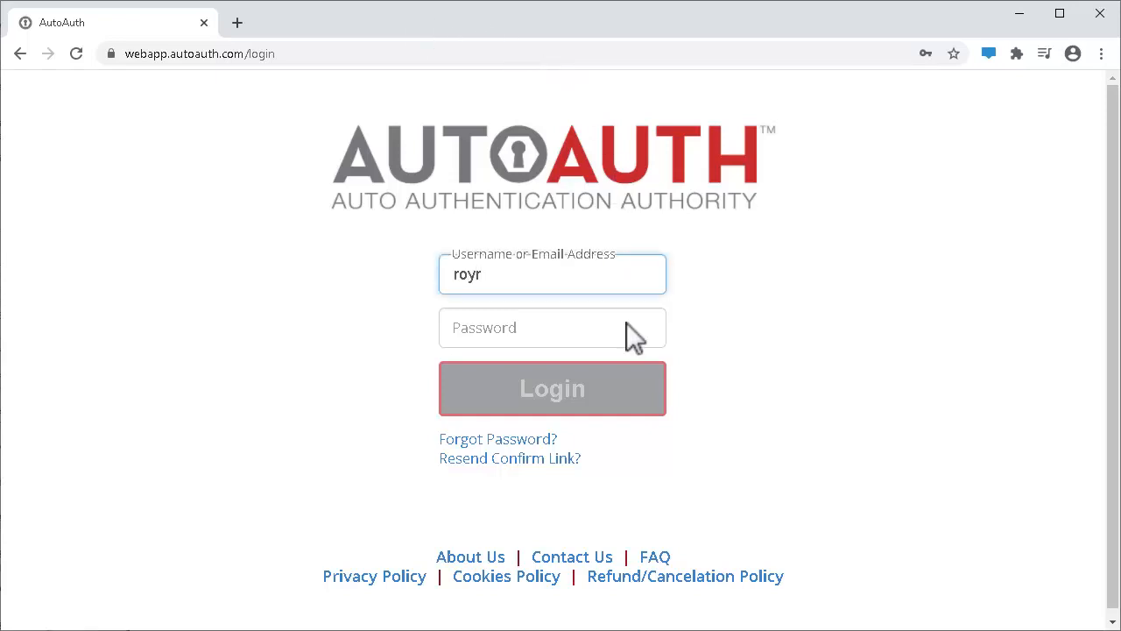
text(••••••••••)
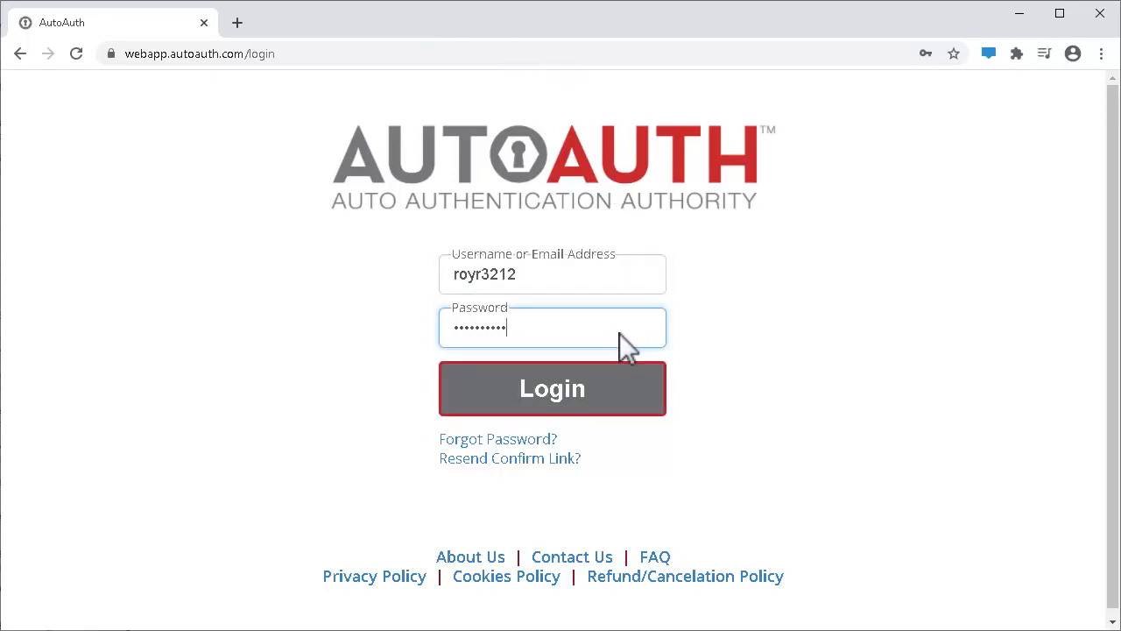
click(552, 388)
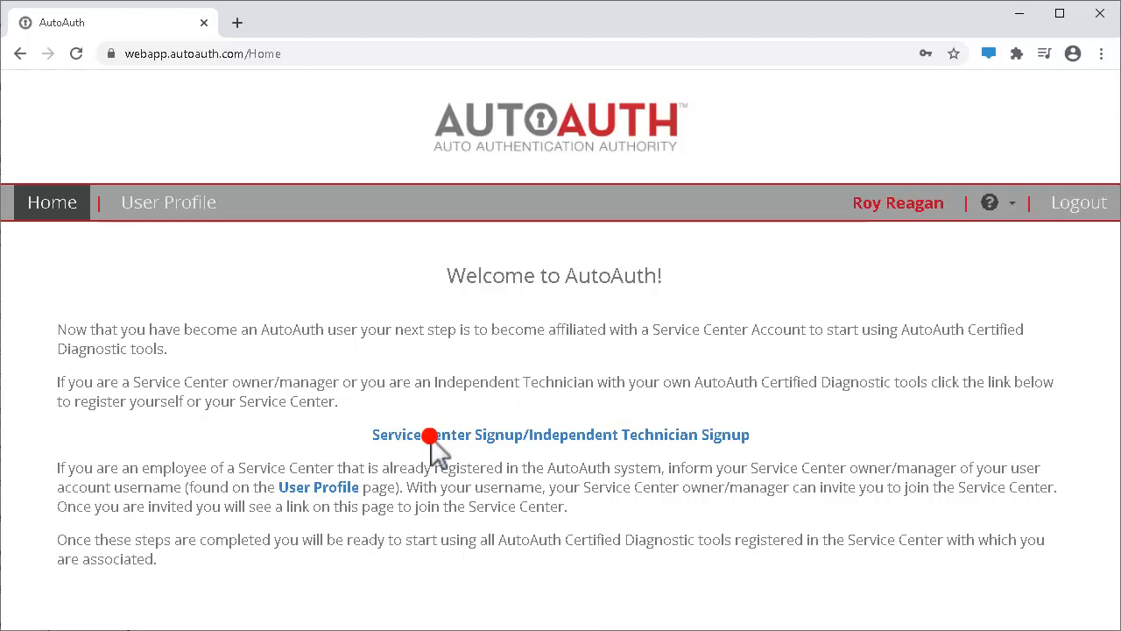
Step: Open the Service Center/Independent Technician Signup form and scroll through it
click(560, 434)
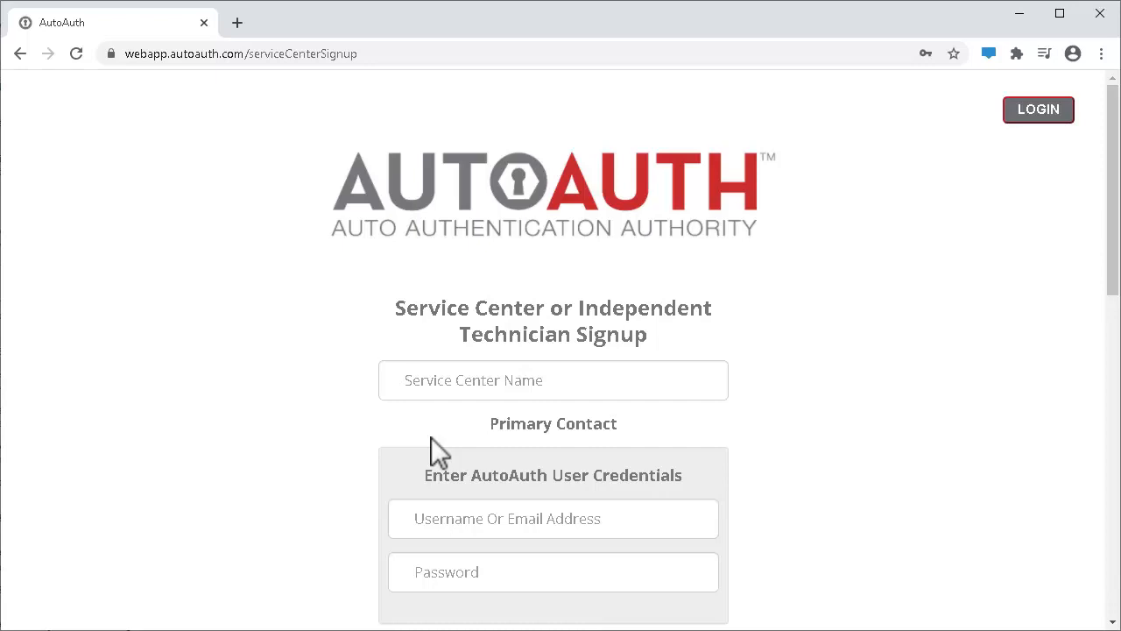
mouse_move(1113, 592)
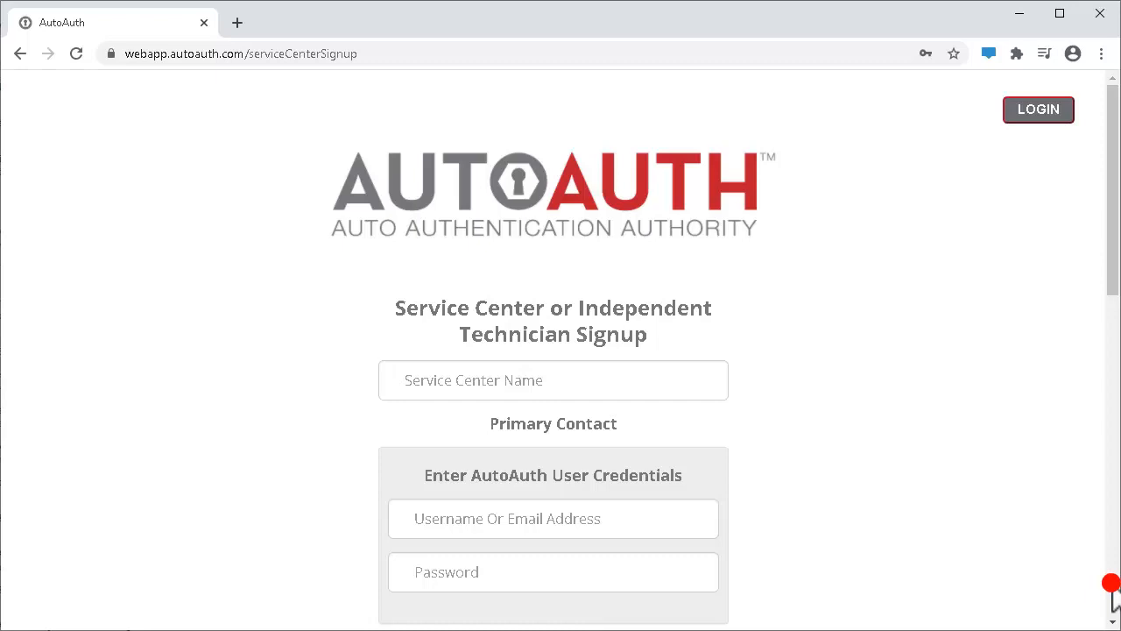
scroll(down, 3)
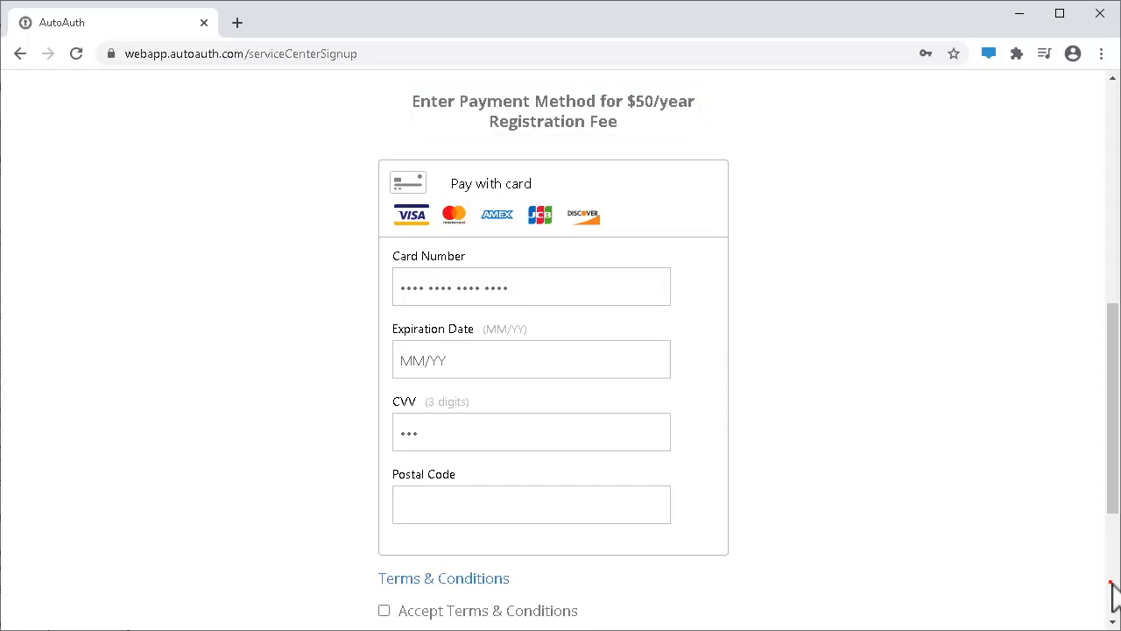
scroll(down, 3)
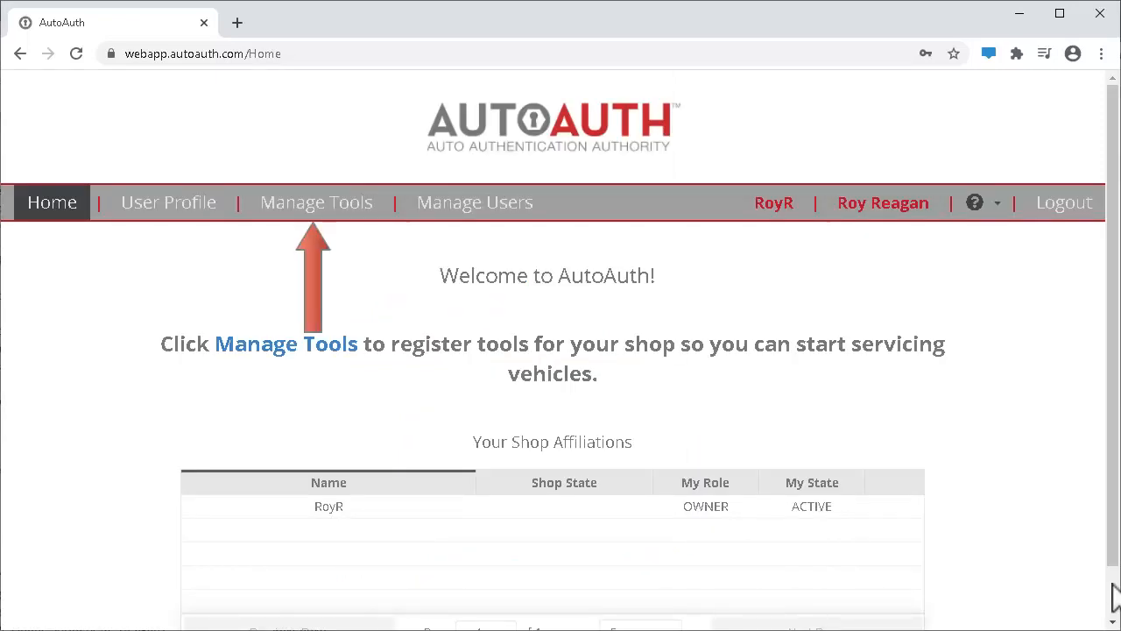
Step: Under Manage Tools, start adding a tool and choose Opus IVS ALLDATA Diagnostics
click(316, 202)
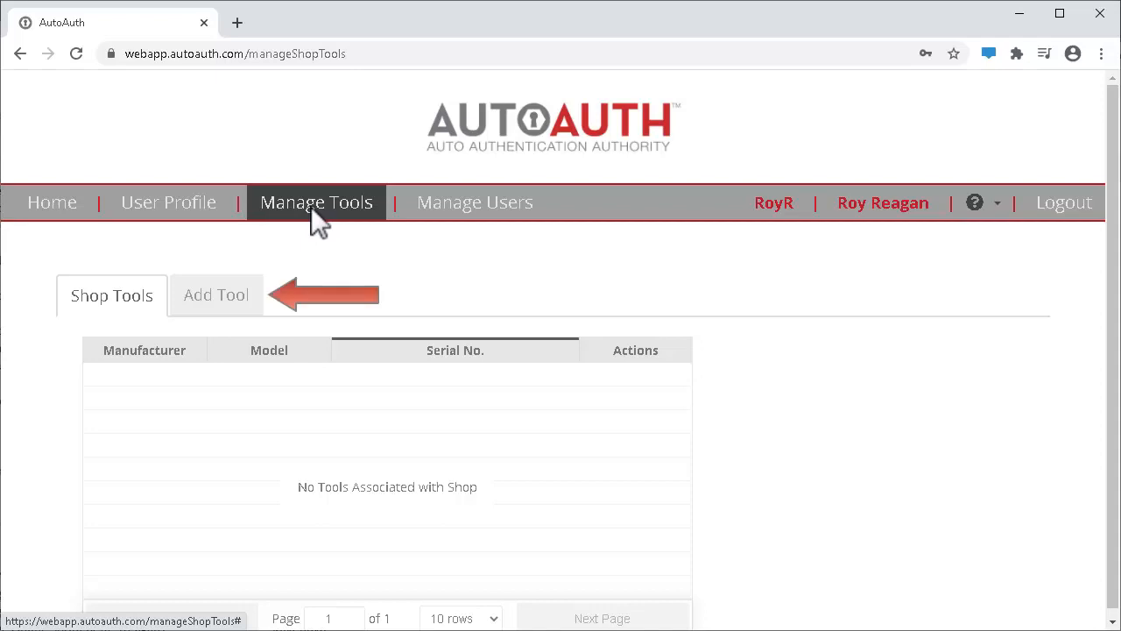
click(215, 296)
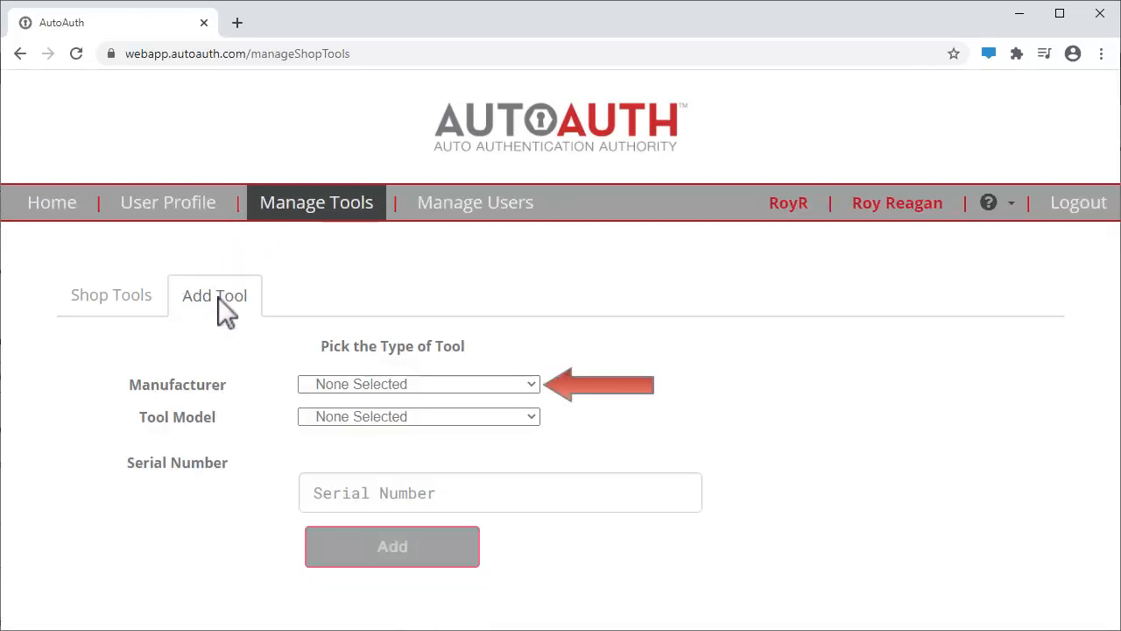
mouse_move(506, 349)
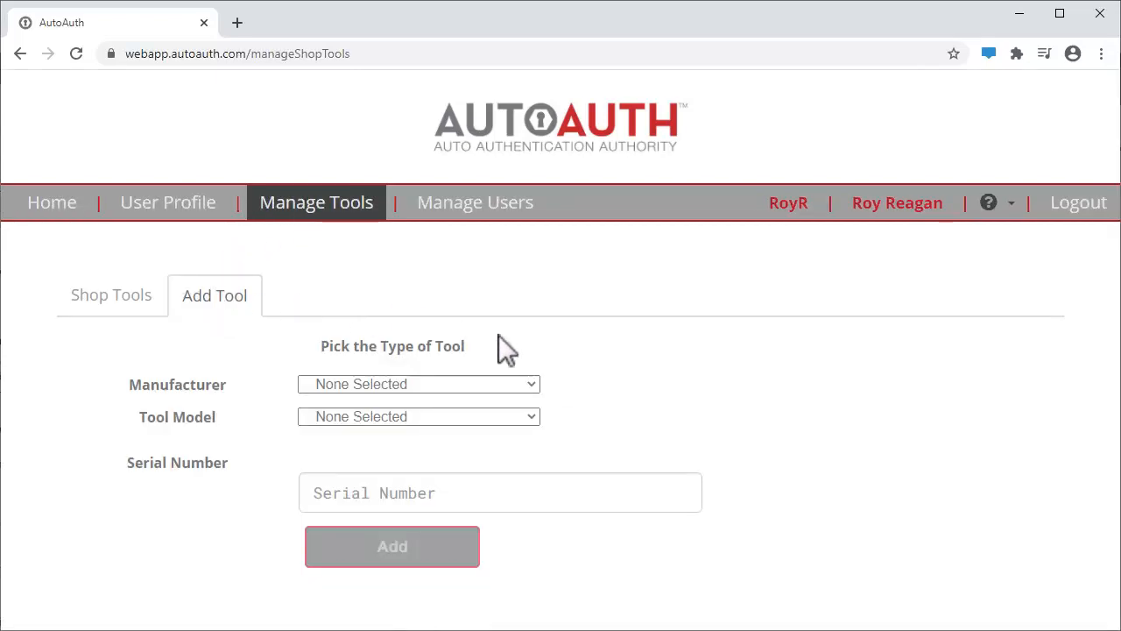
click(418, 384)
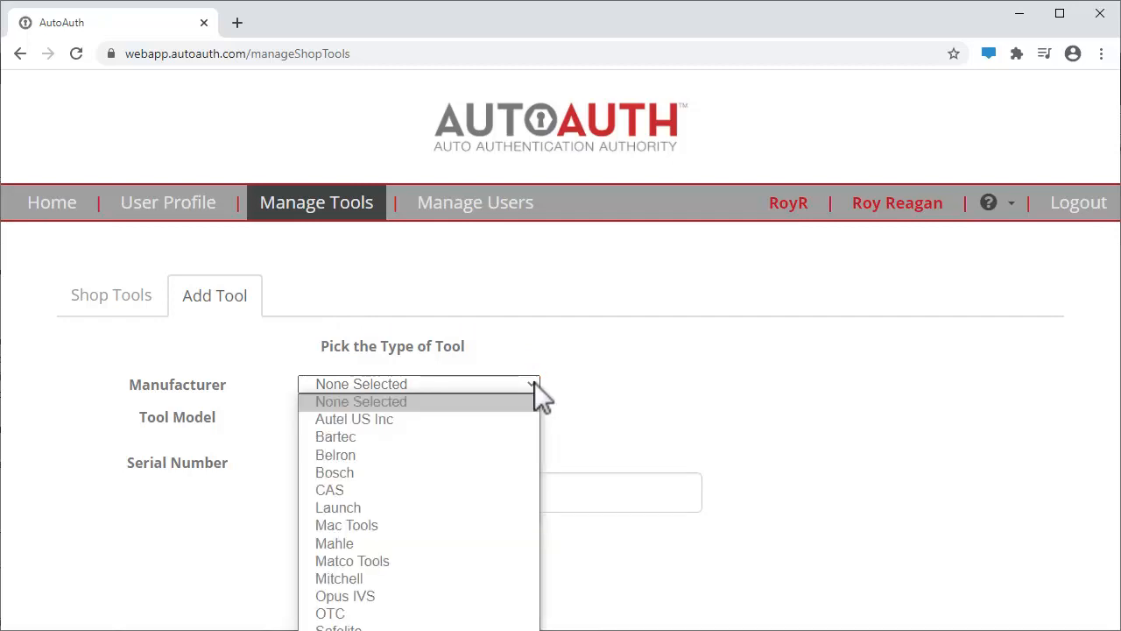
mouse_move(526, 460)
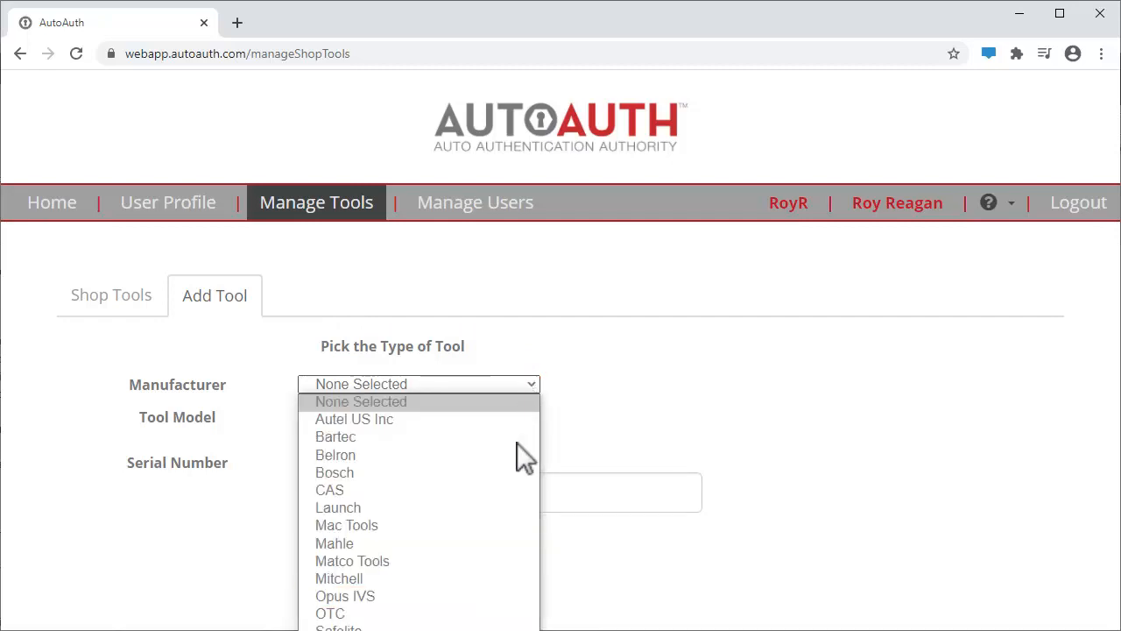
click(345, 596)
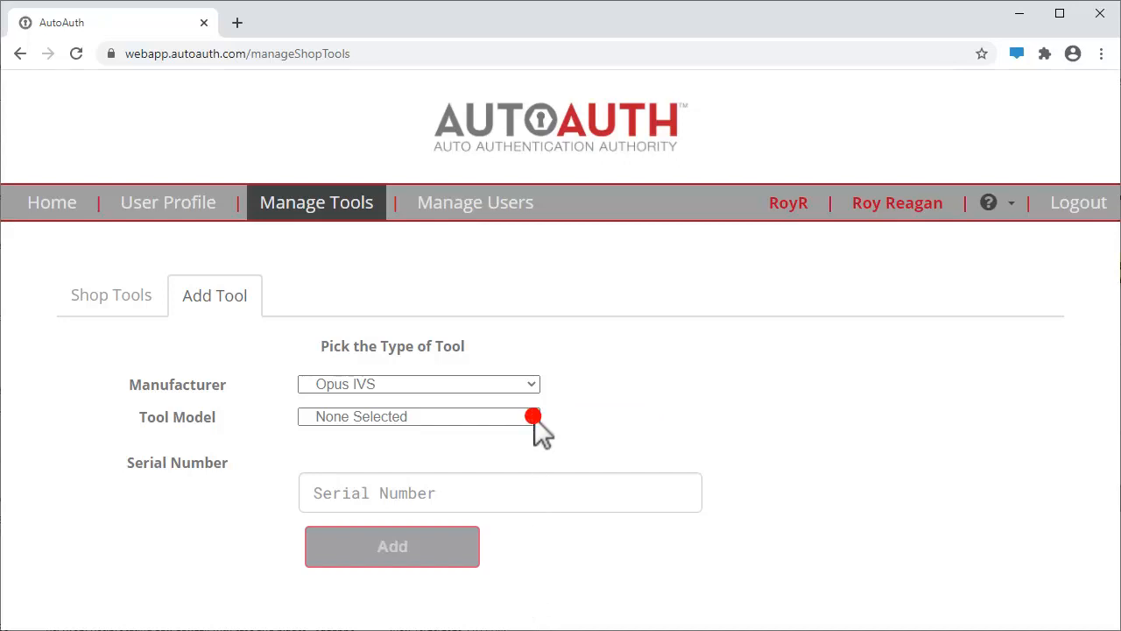
click(419, 416)
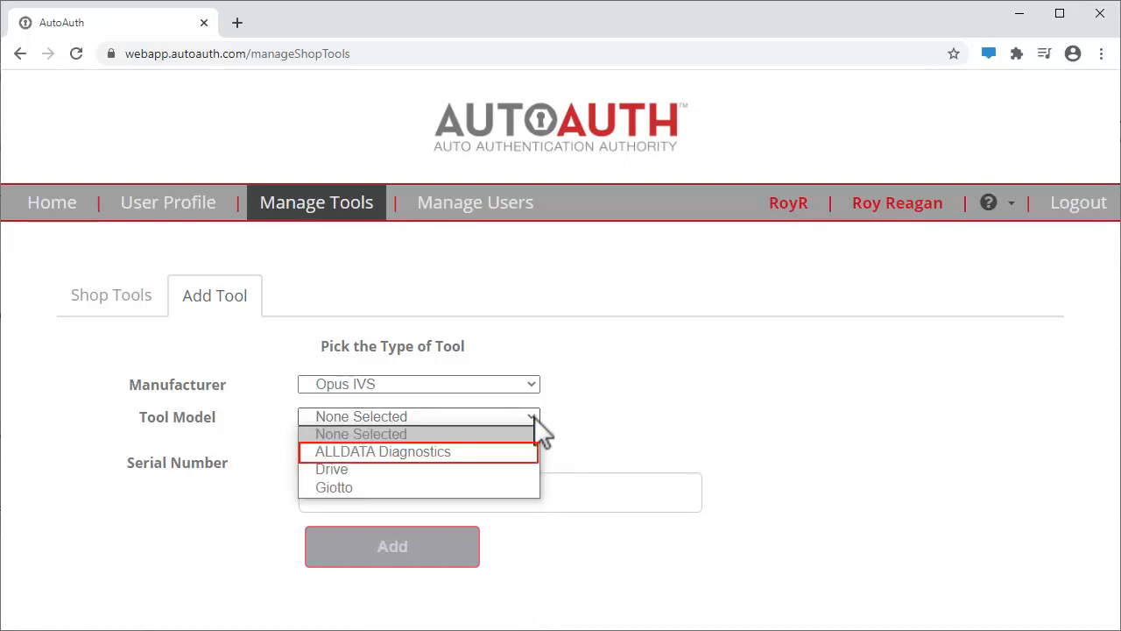
click(383, 451)
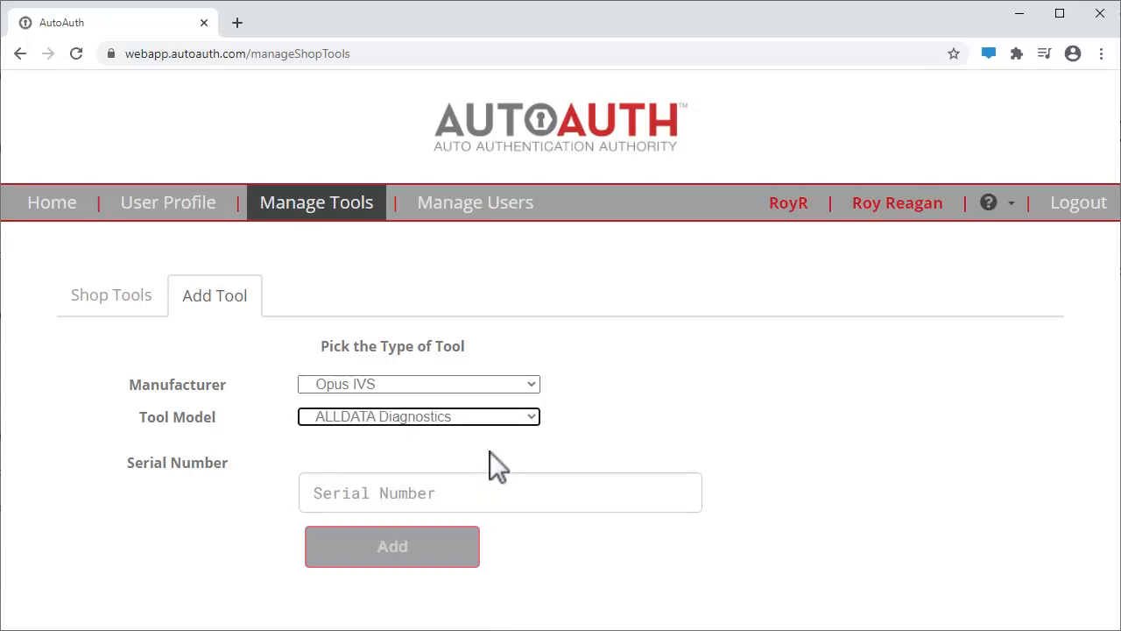
mouse_move(521, 469)
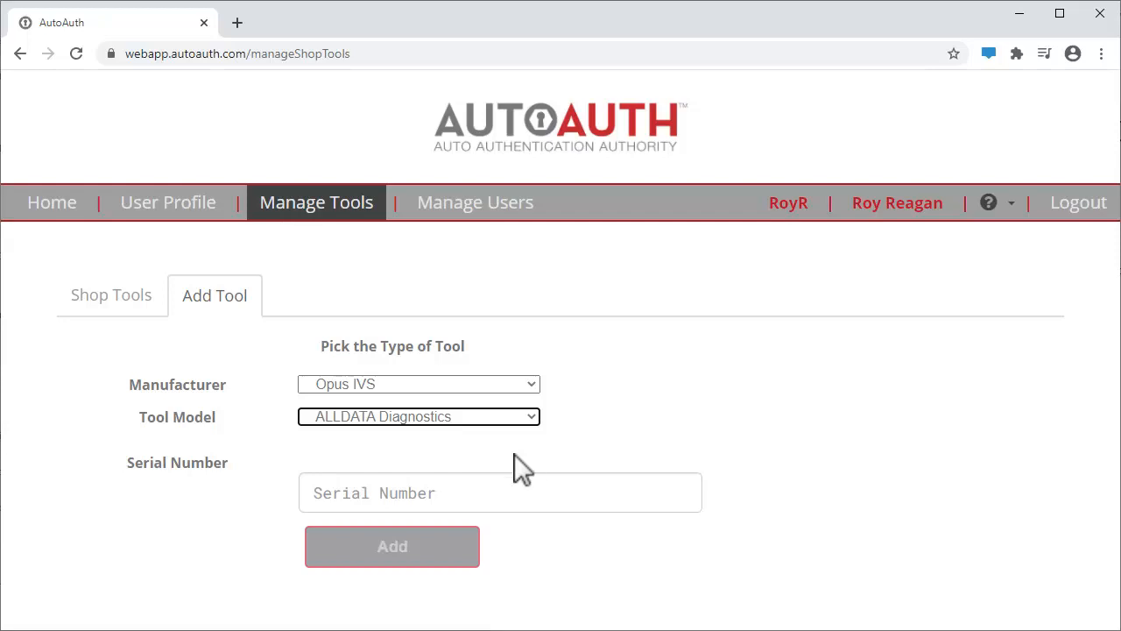
Step: Enter serial number 2000, add the tool, and close the confirmation
click(500, 492)
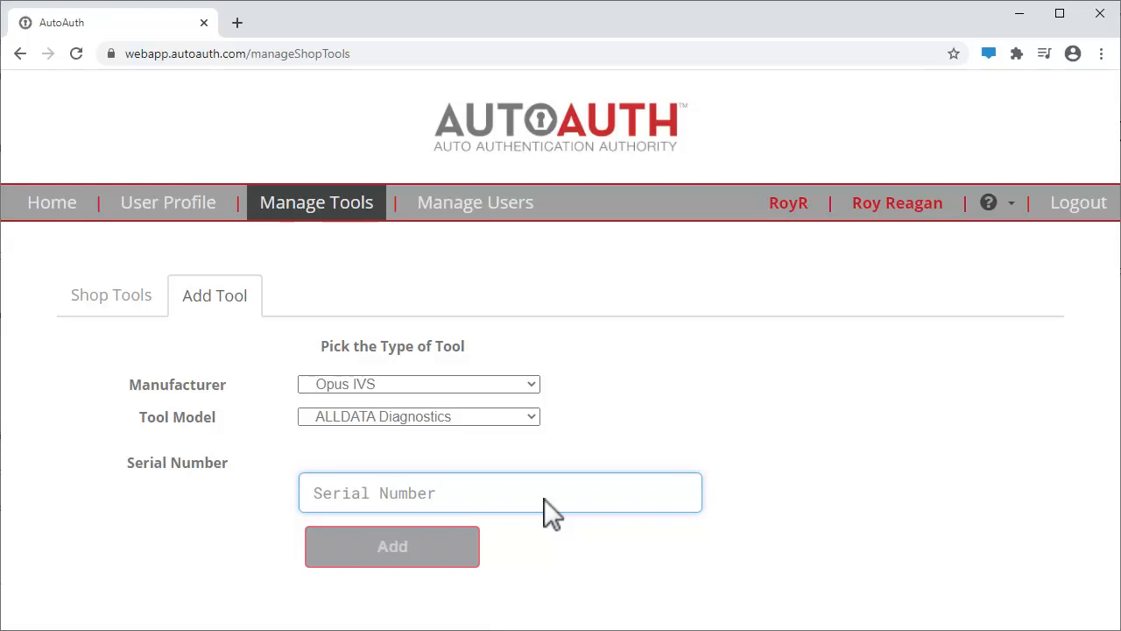
text(2000)
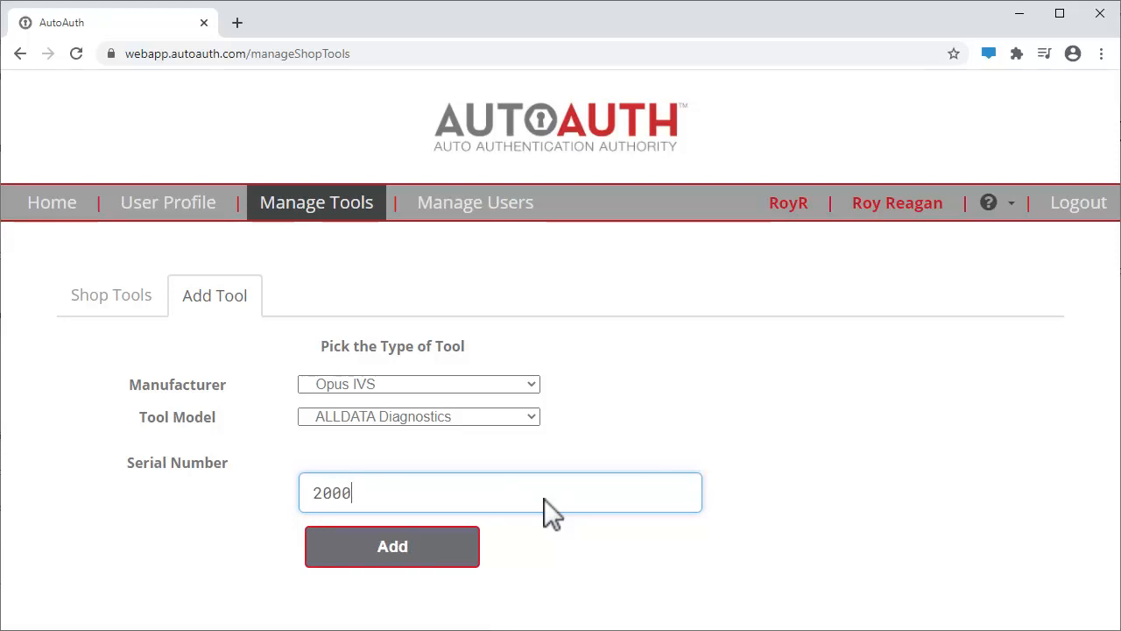
click(391, 546)
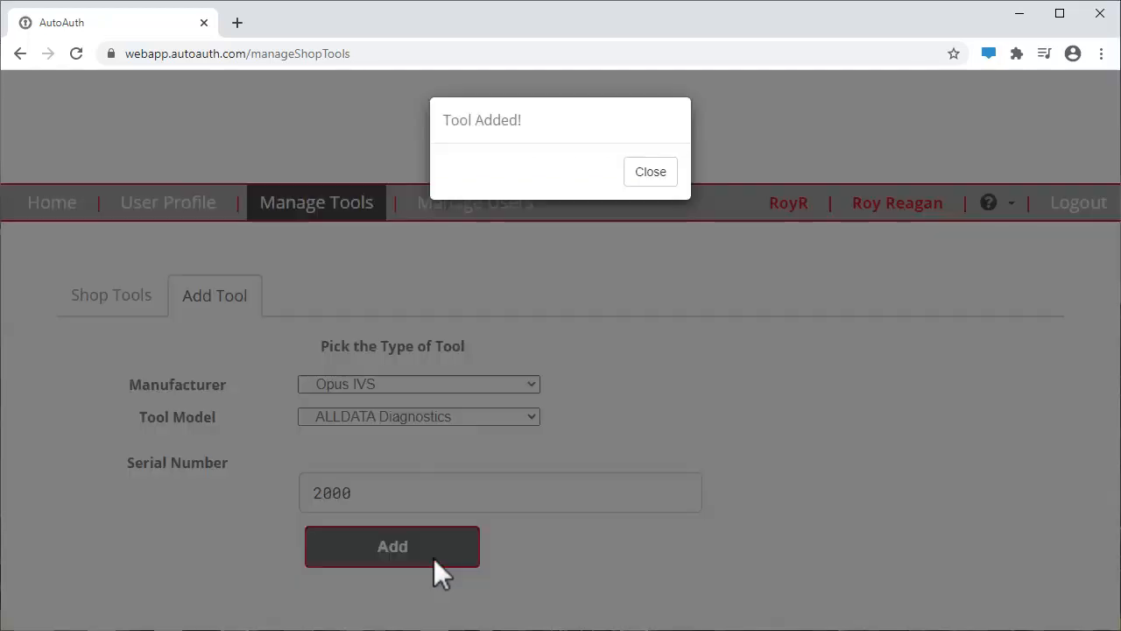
click(650, 171)
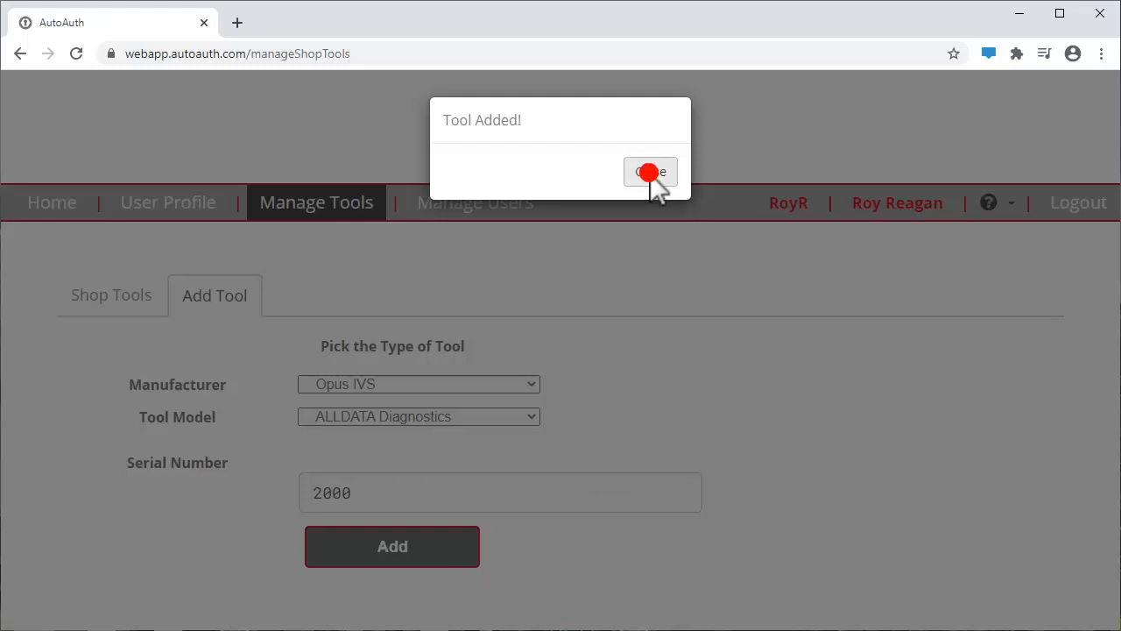
click(651, 172)
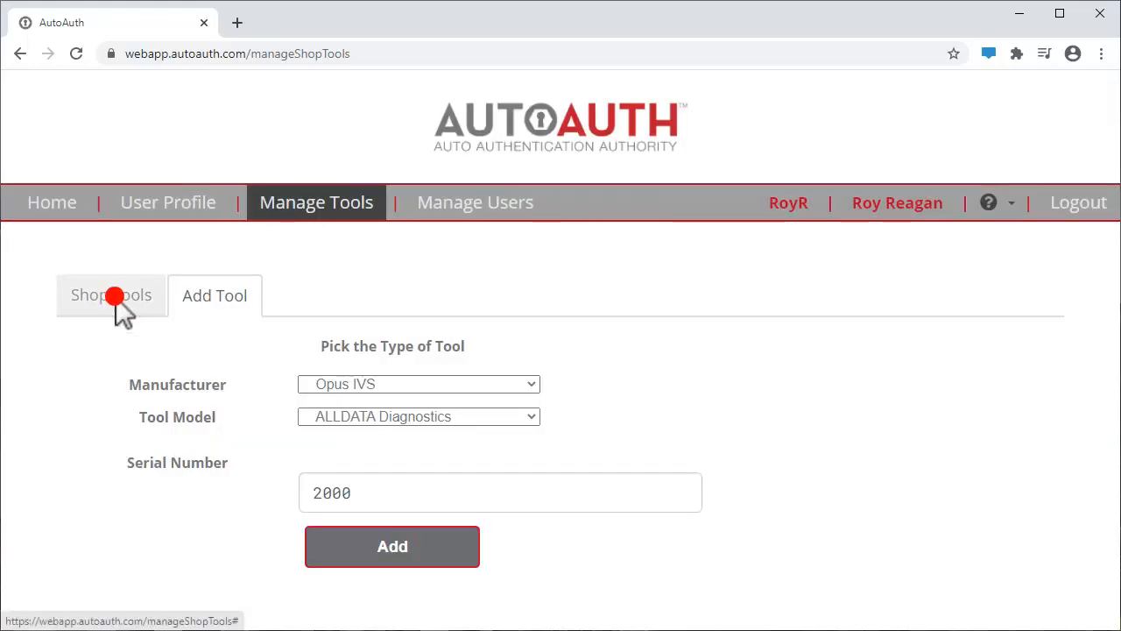
Step: Open the ALLDATA Diagnostics settings and scroll to FCA Secure Gateway Access
click(111, 295)
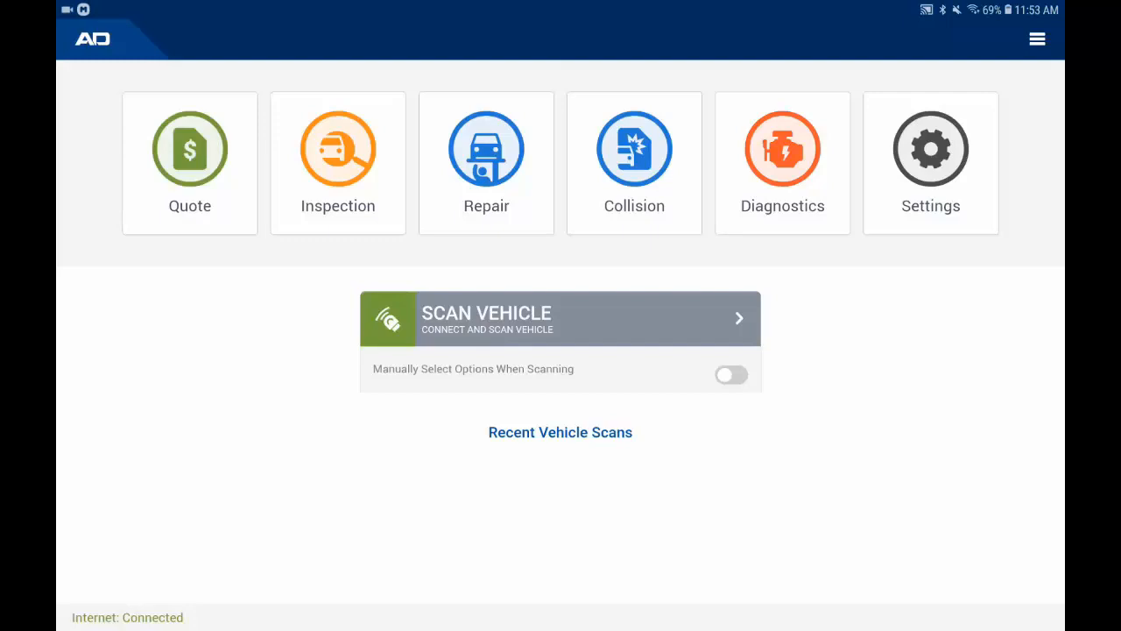
click(930, 163)
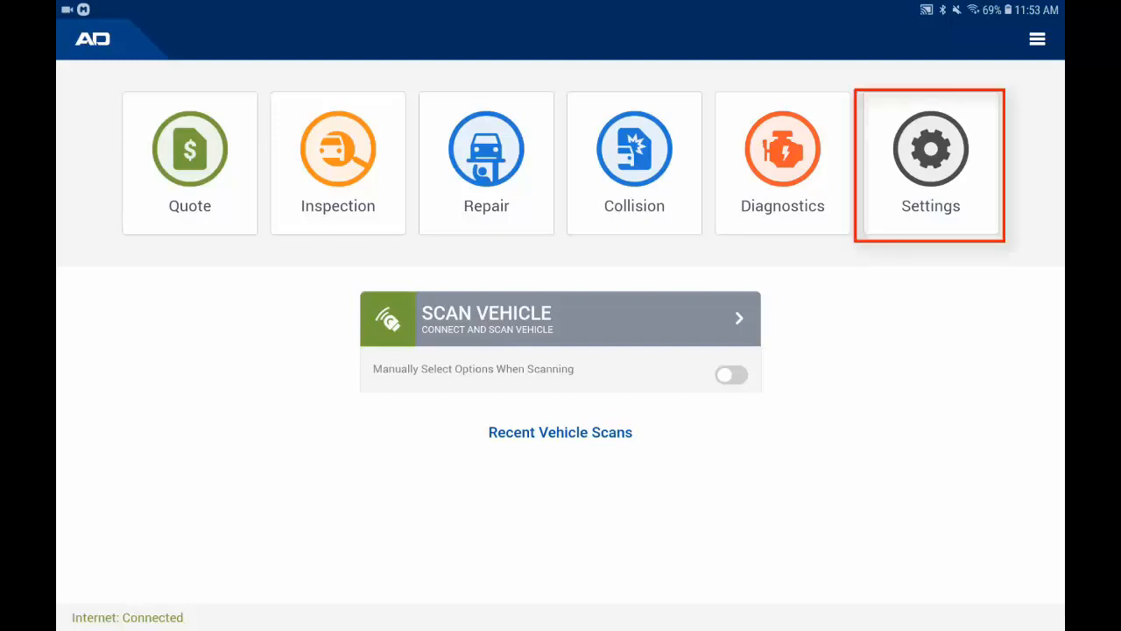
click(930, 163)
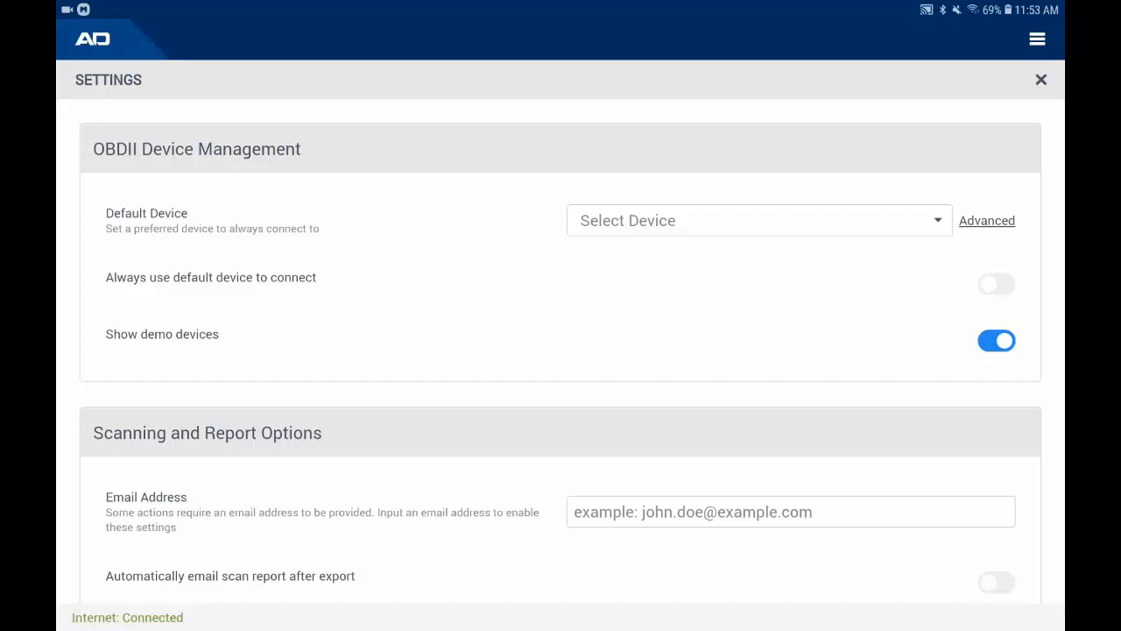
scroll(down, 3)
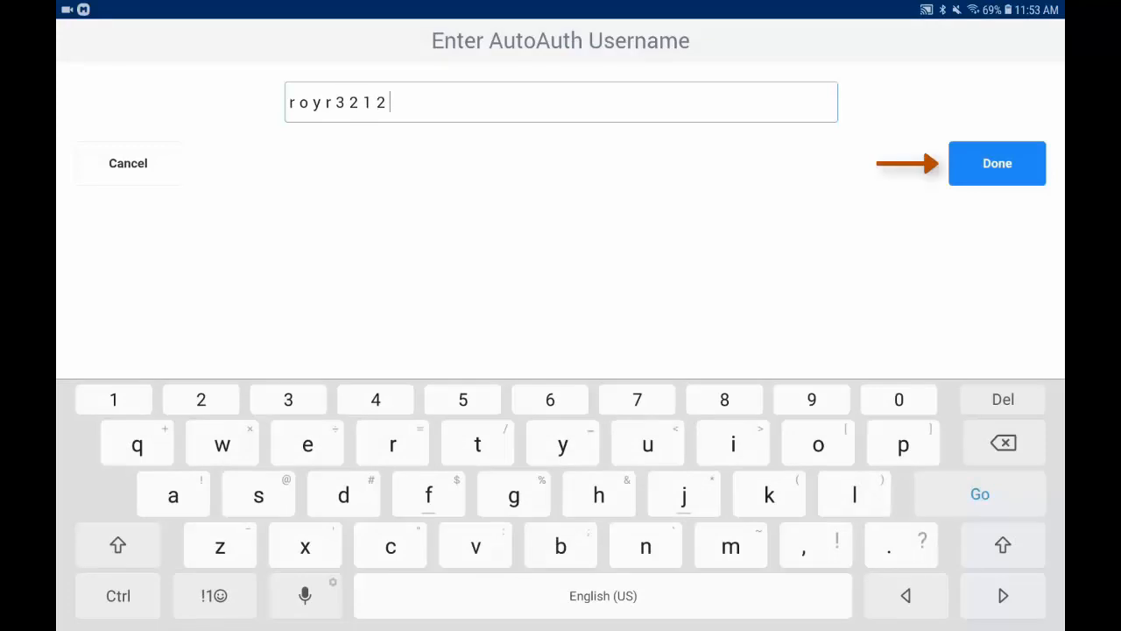
Step: Enter and confirm the AutoAuth username and password for FCA Secure Gateway
click(997, 163)
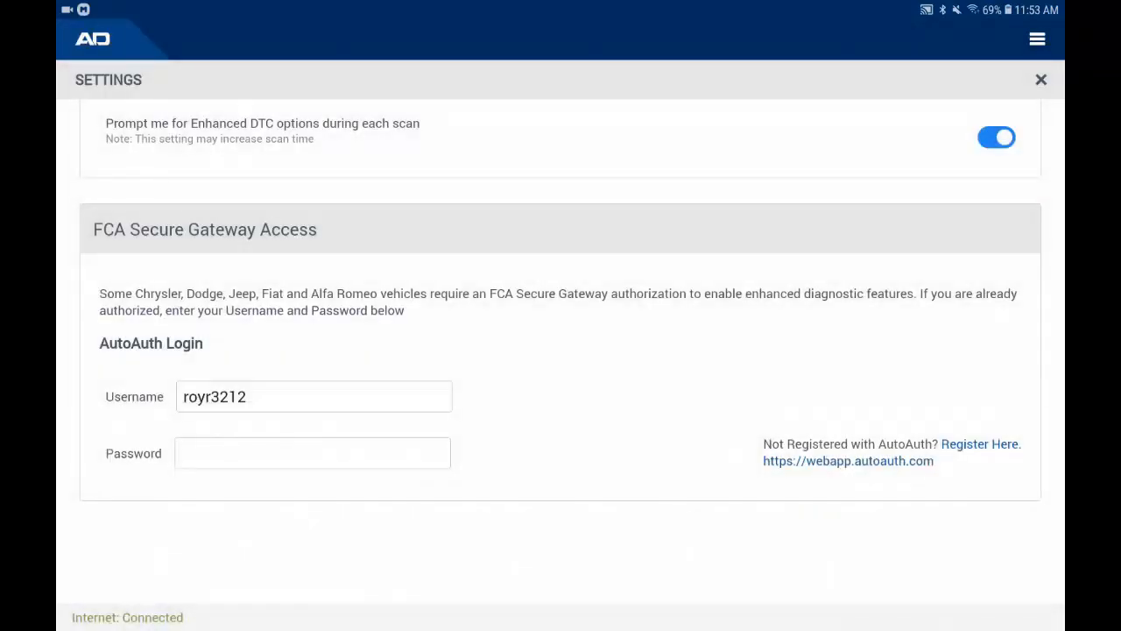
click(312, 453)
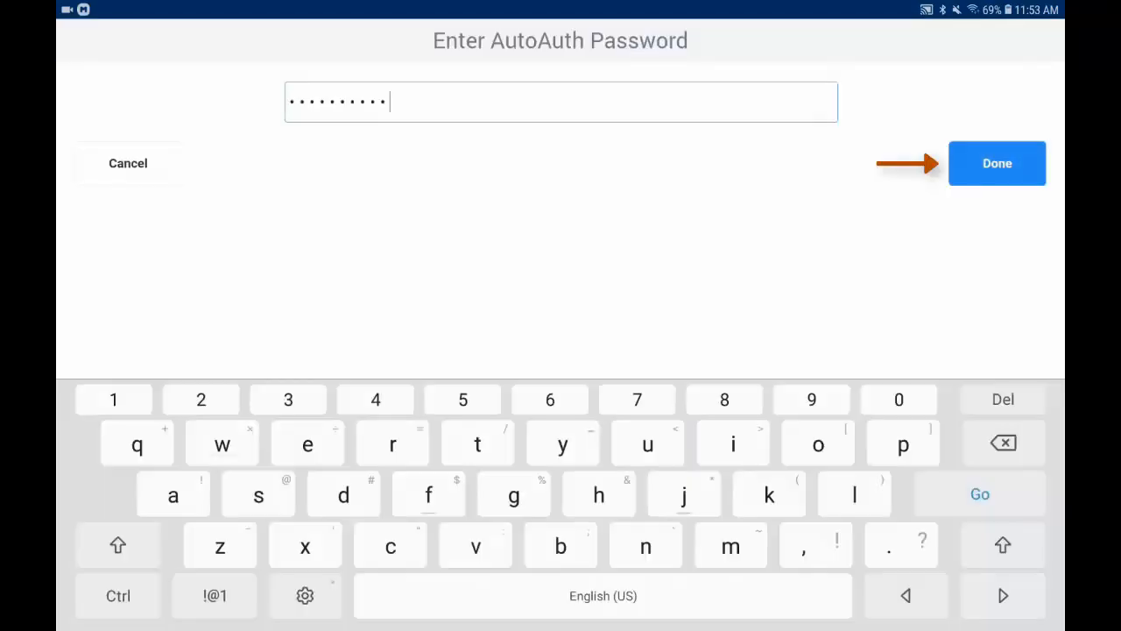
click(997, 163)
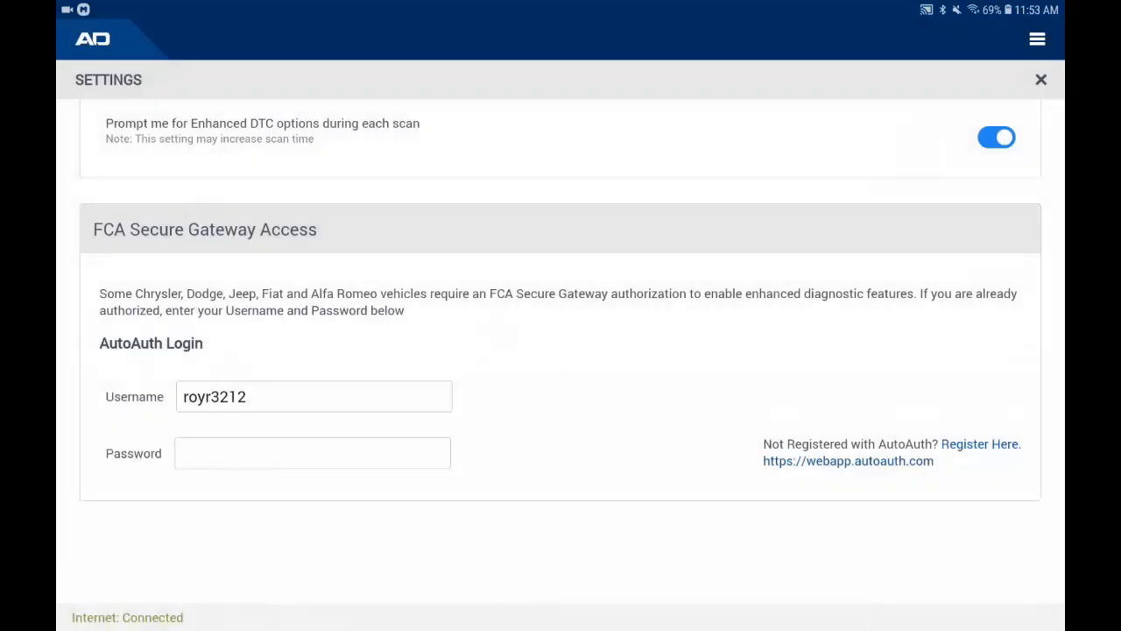